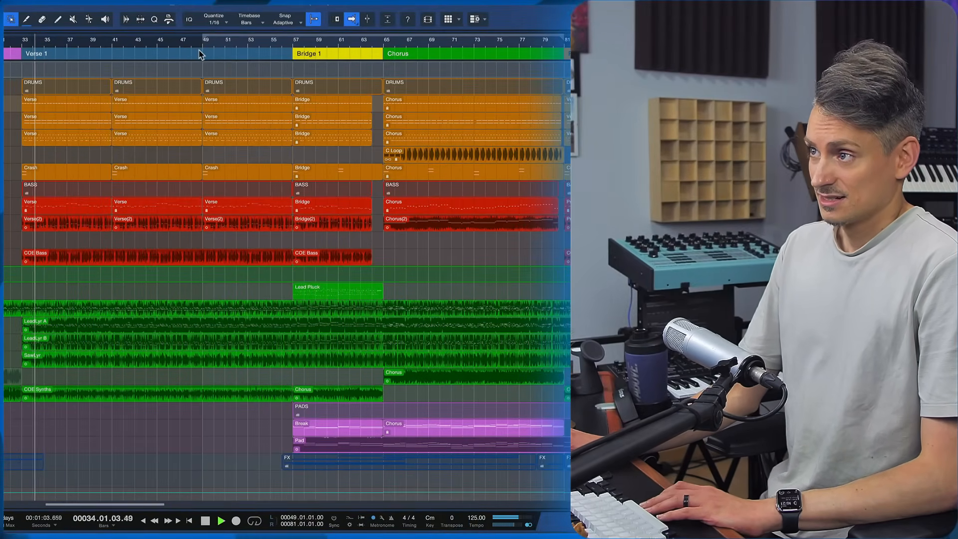
# Step: Multi-select the Kick, Snare, Bass, Lead Pluck and Chor instrument track headers
pyautogui.click(221, 521)
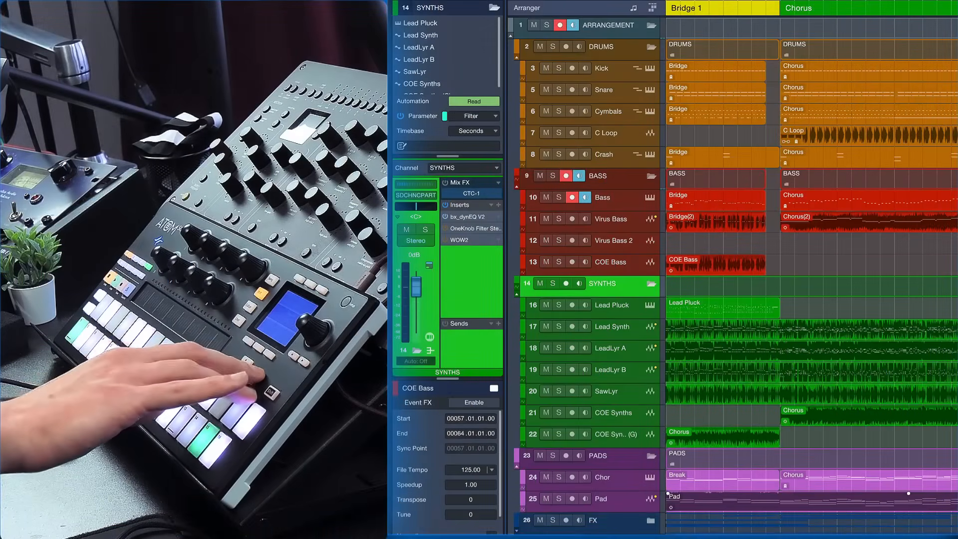
pyautogui.click(611, 305)
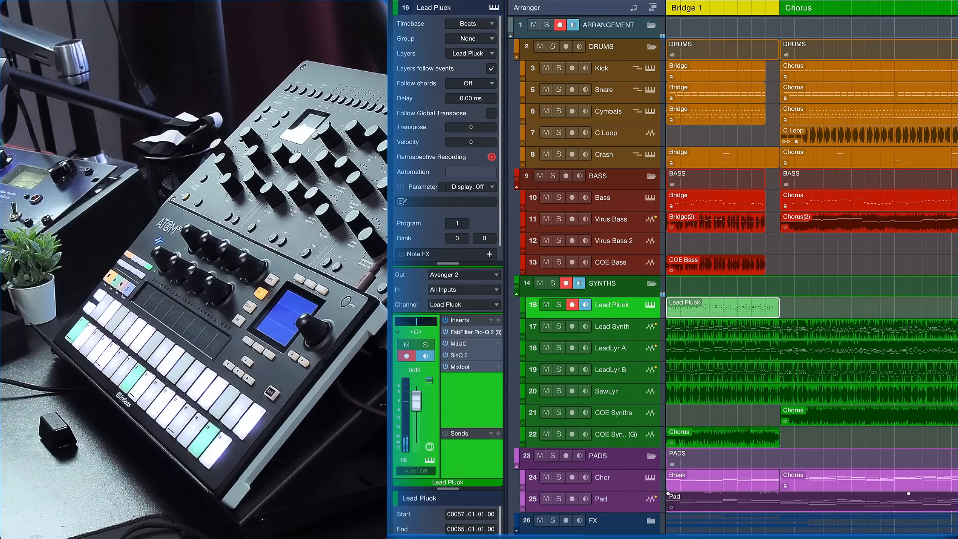
pyautogui.click(604, 477)
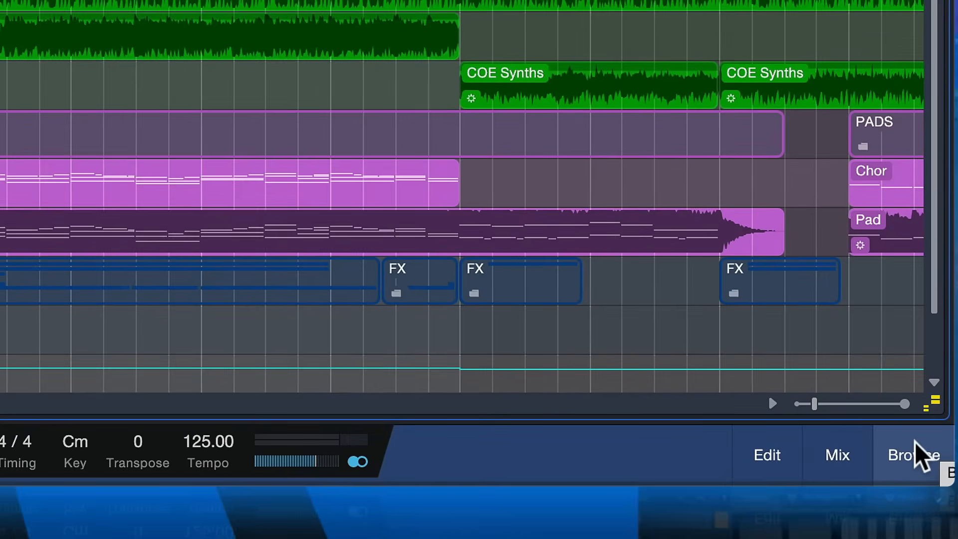
# Step: Drag the five selected tracks into Browse > Instruments > Track Presets, creating the Kick preset
pyautogui.click(915, 455)
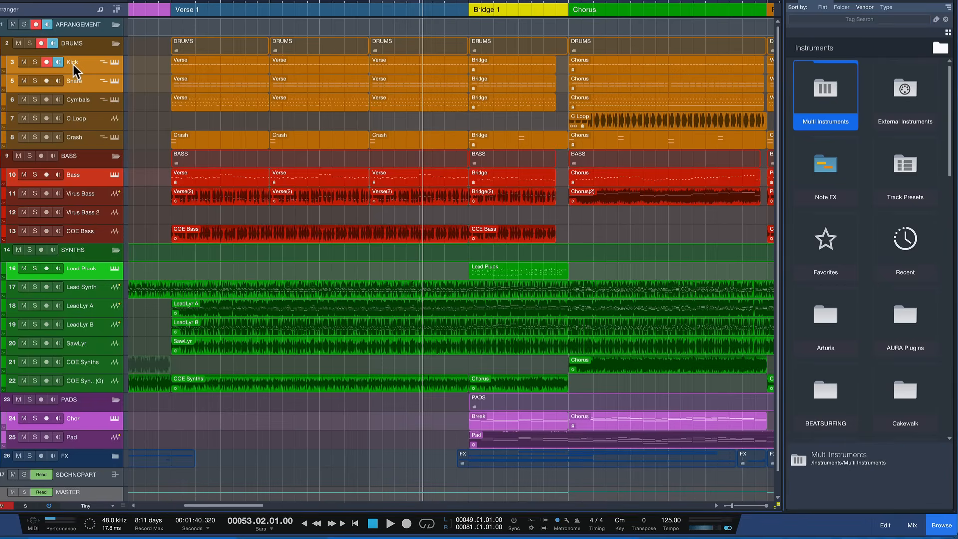
pyautogui.moveTo(87, 66)
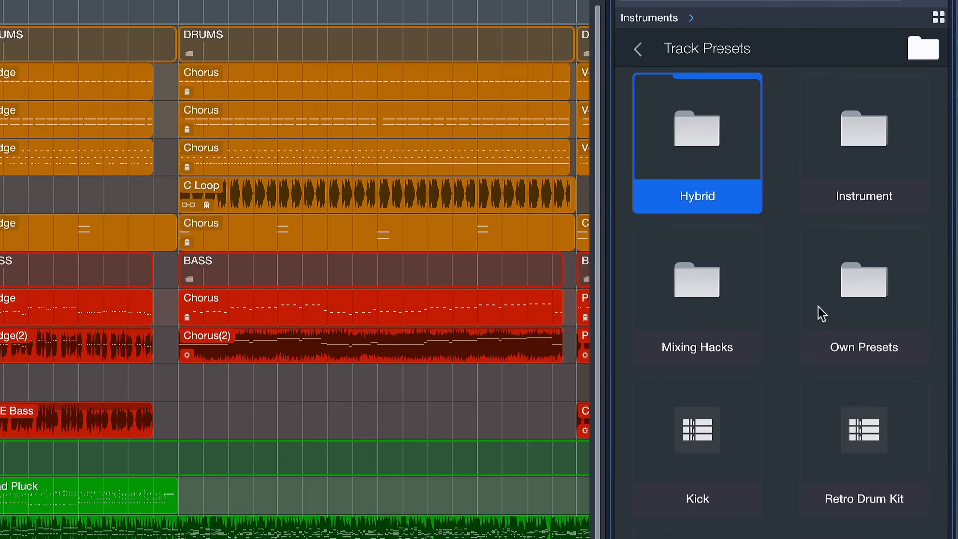
pyautogui.click(697, 446)
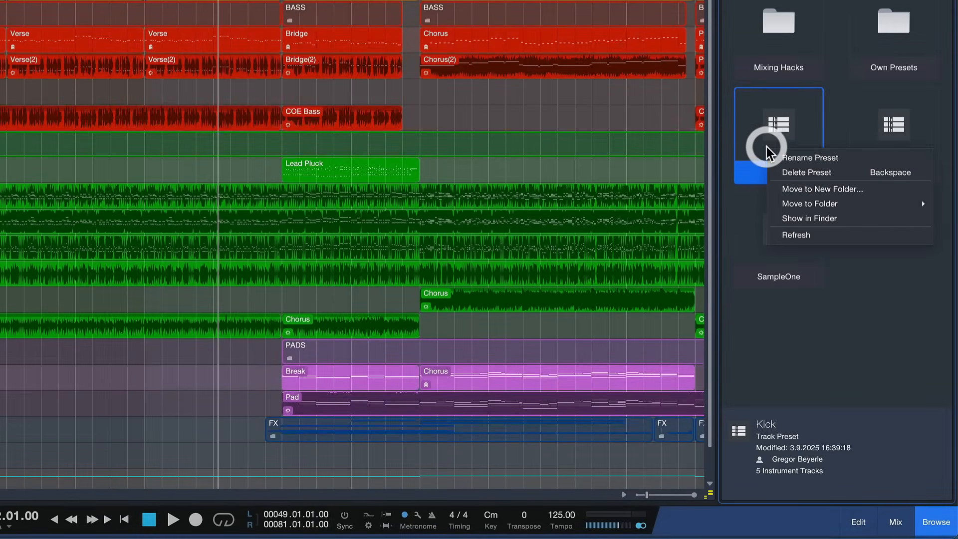
# Step: Rename the Kick track preset to 'Diorama Signature Sounds'
pyautogui.click(810, 156)
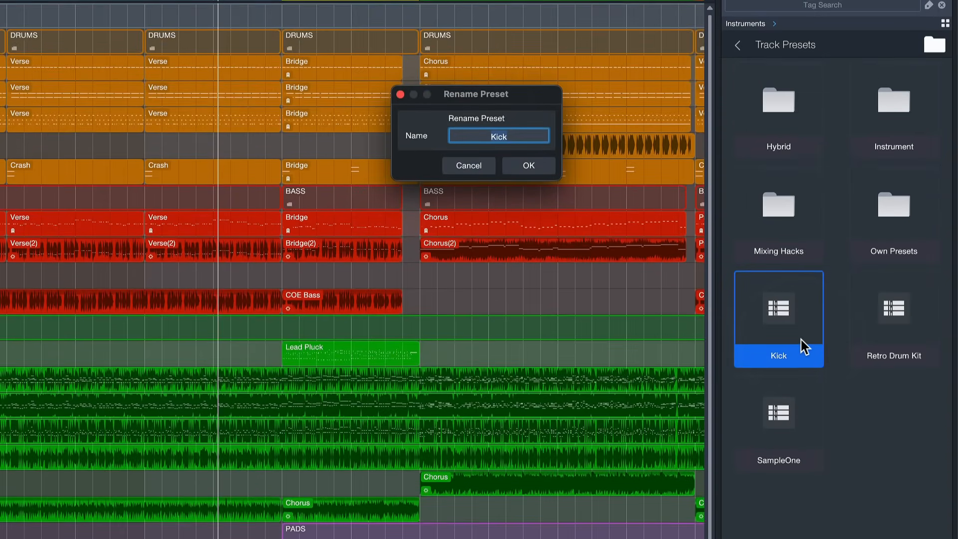
pyautogui.write('Diorama Signature So')
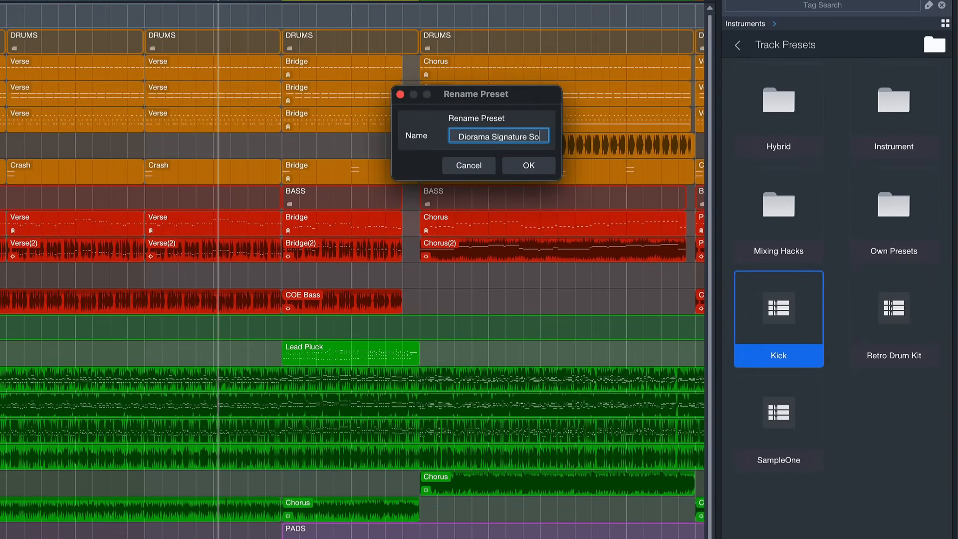
pyautogui.click(528, 164)
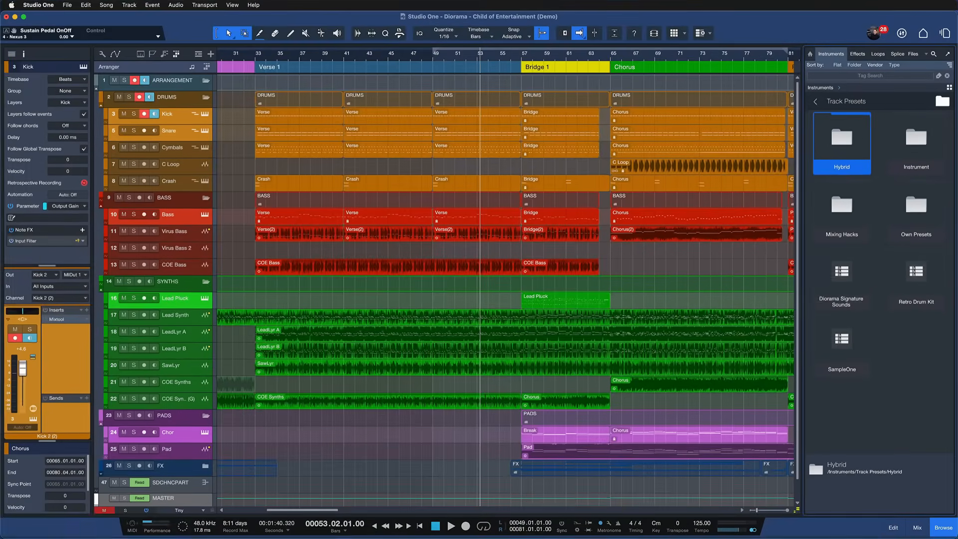
# Step: Create a new empty Record and Mix song and load the Diorama Signature Sounds preset into it
pyautogui.press('cmd+n')
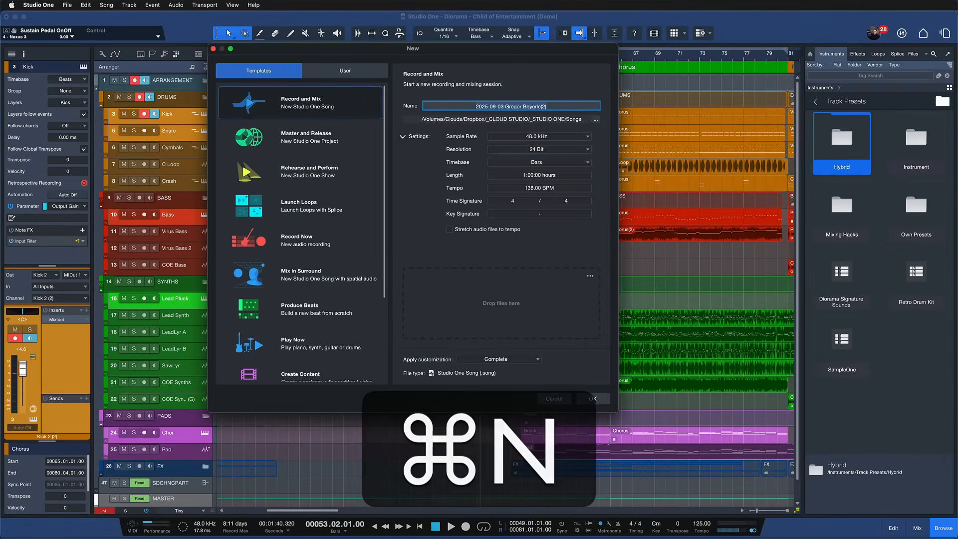
pyautogui.click(589, 398)
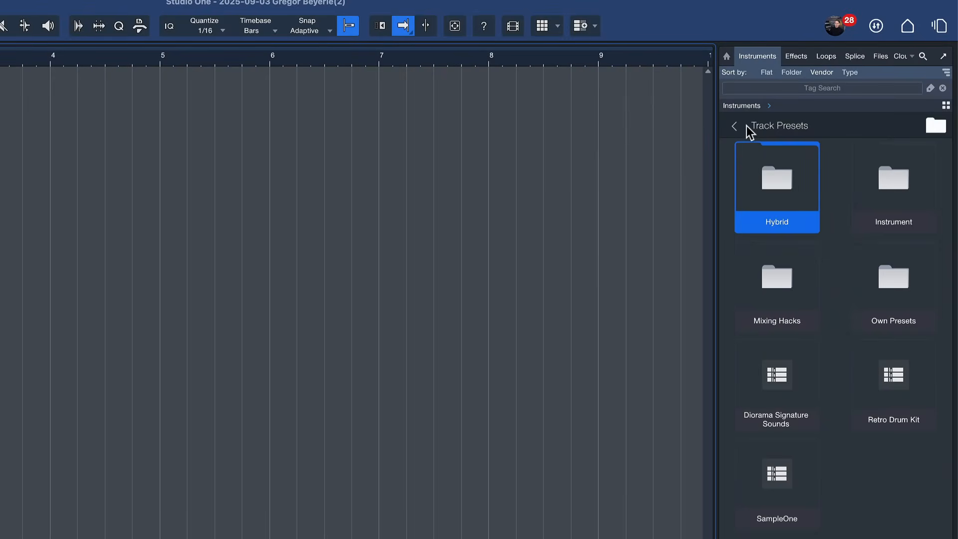
pyautogui.moveTo(793, 426)
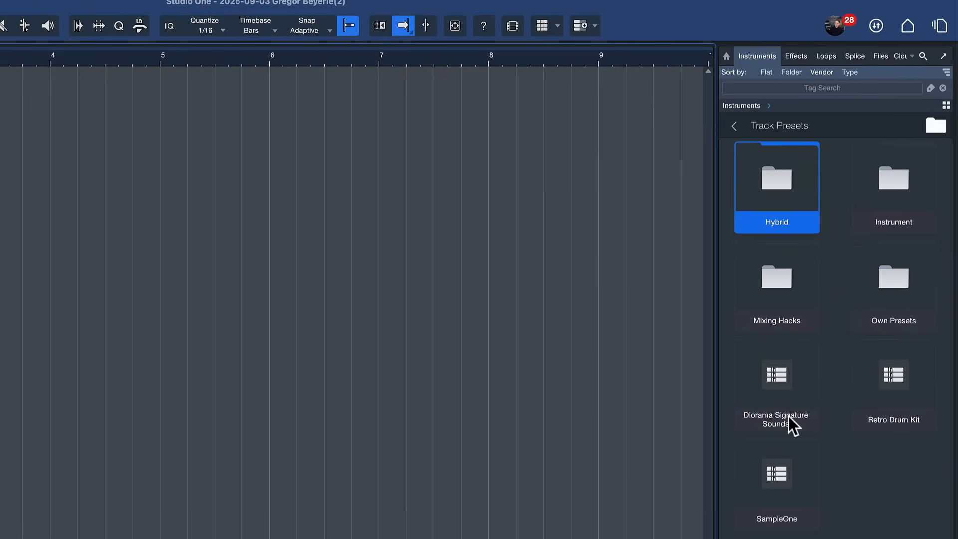
pyautogui.click(776, 415)
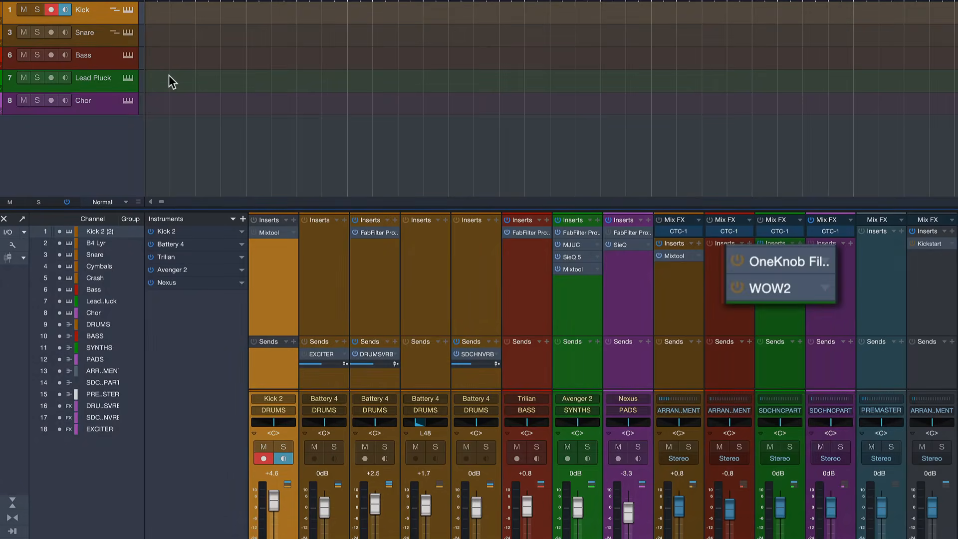
pyautogui.moveTo(58, 23)
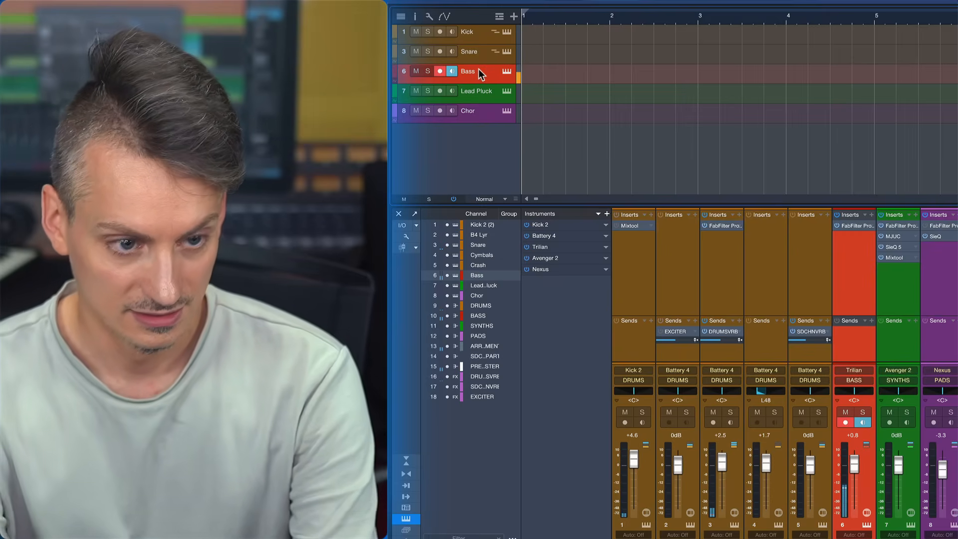
# Step: Select the recalled Bass track to inspect its instrument and insert plug-ins
pyautogui.click(477, 91)
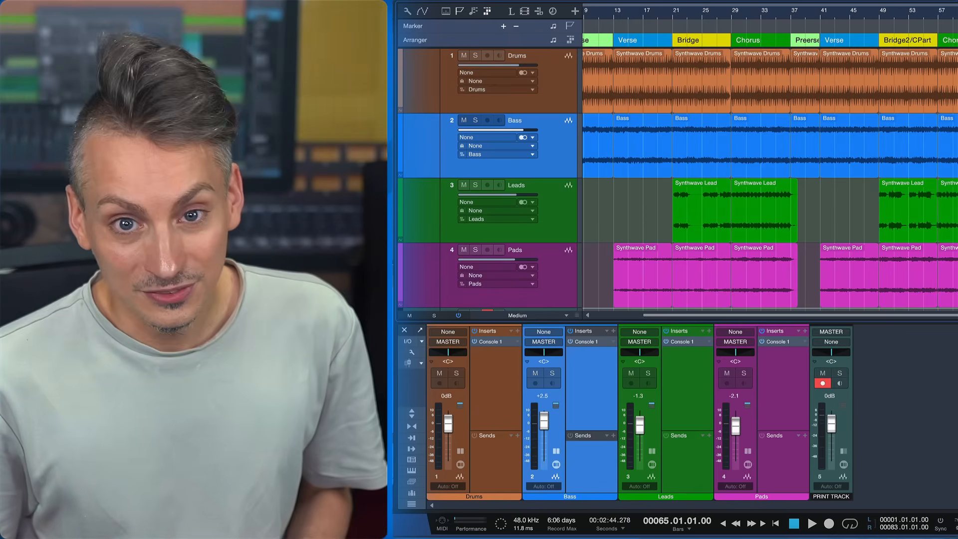
# Step: Choose Import Song Data... from the Song menu for the synthwave song
pyautogui.click(246, 11)
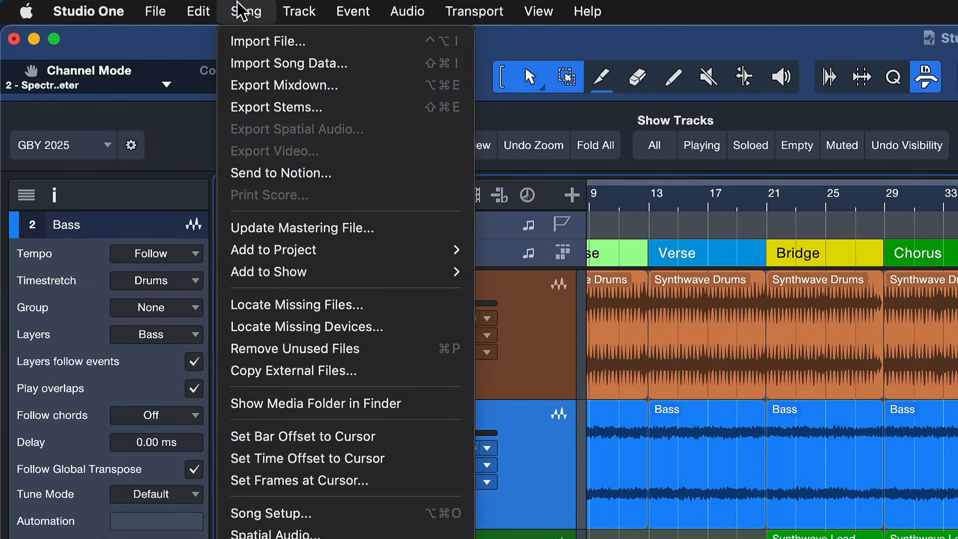
pyautogui.moveTo(290, 63)
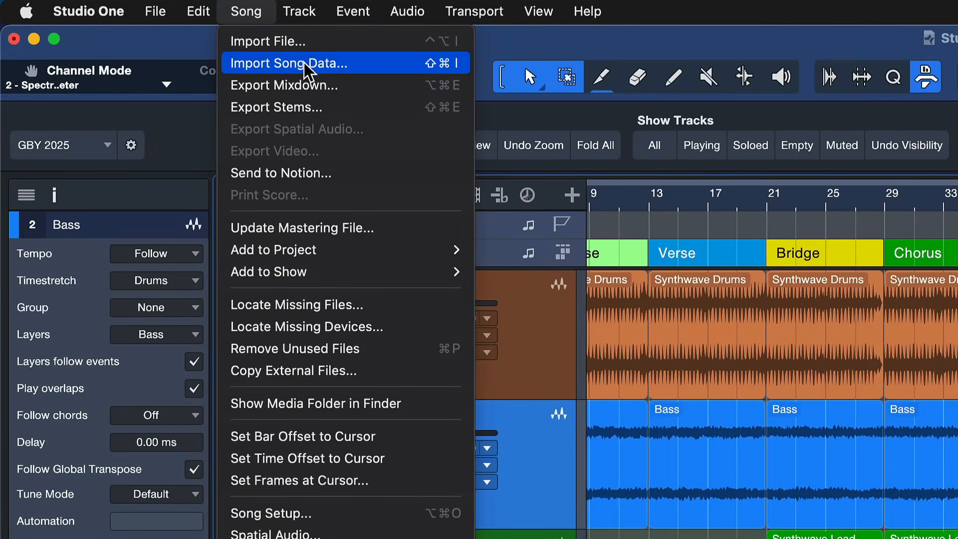
pyautogui.moveTo(275, 21)
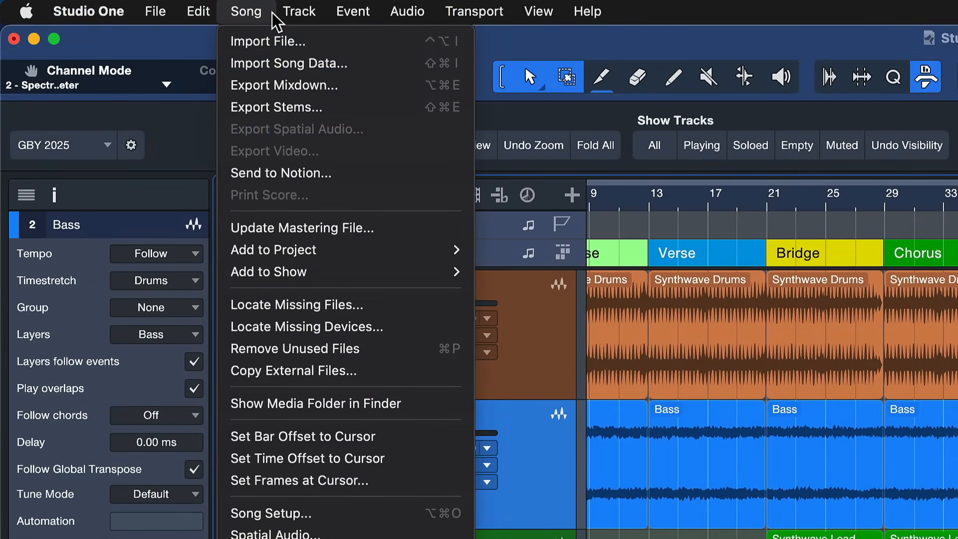
pyautogui.click(245, 11)
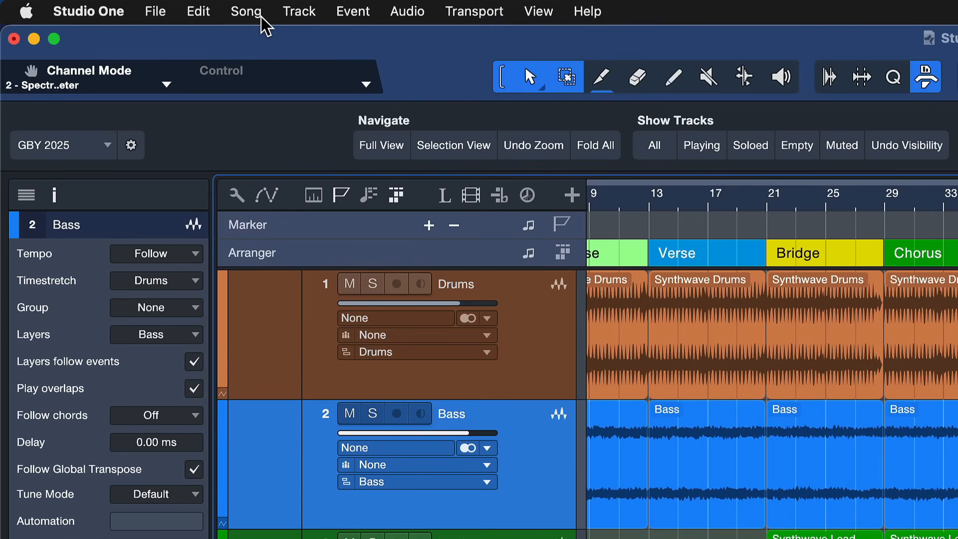
pyautogui.click(245, 11)
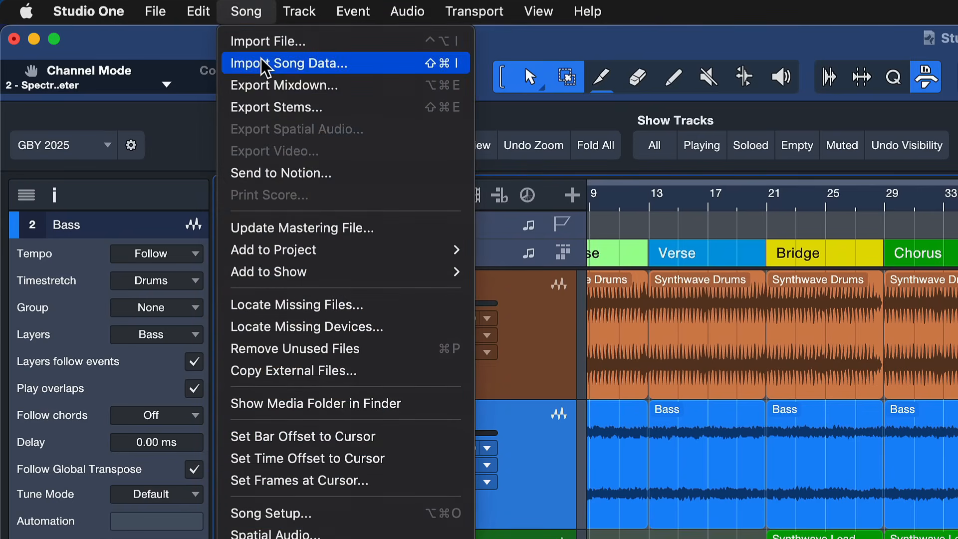
pyautogui.click(292, 63)
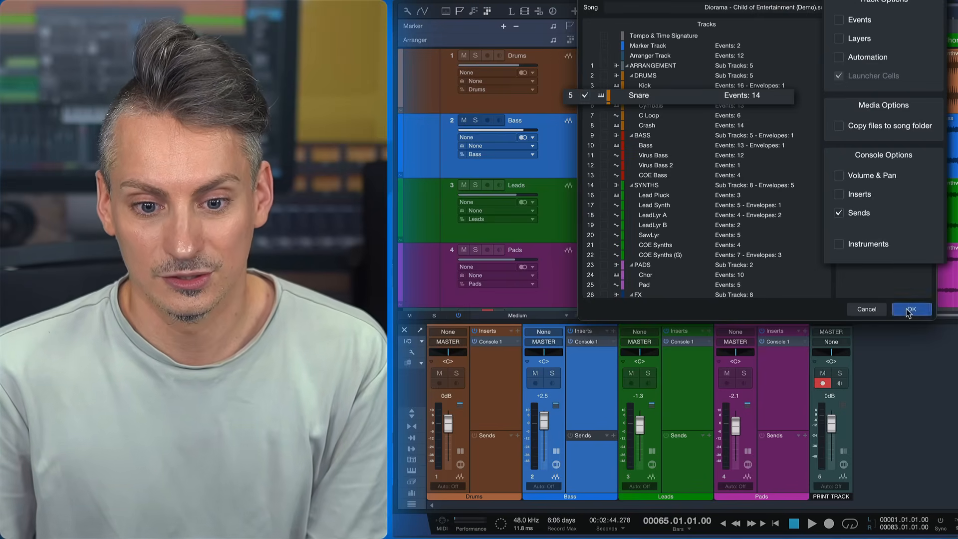
# Step: Import the Diorama Snare track with Sends only, adding DRUMSVRB, SDCHNVRB and EXCITER channels
pyautogui.click(910, 309)
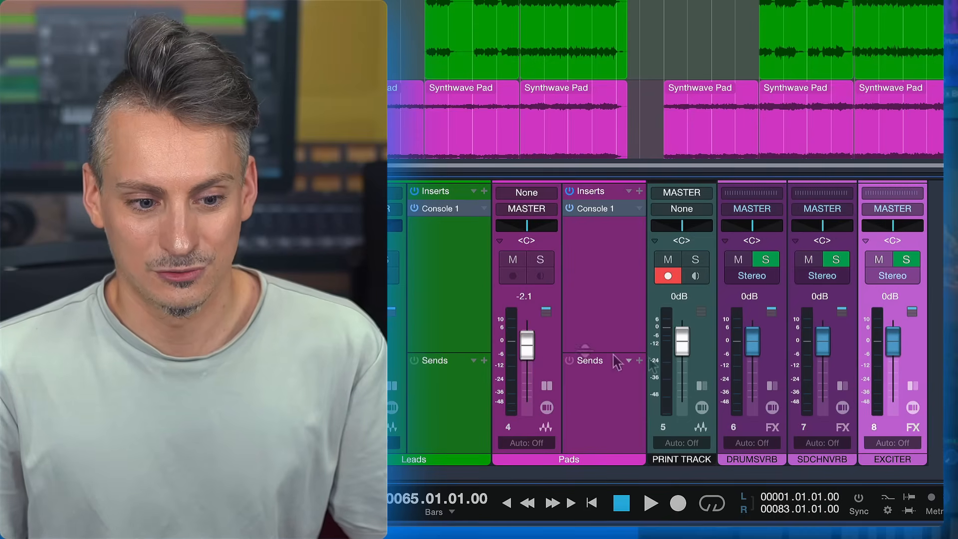
pyautogui.moveTo(788, 317)
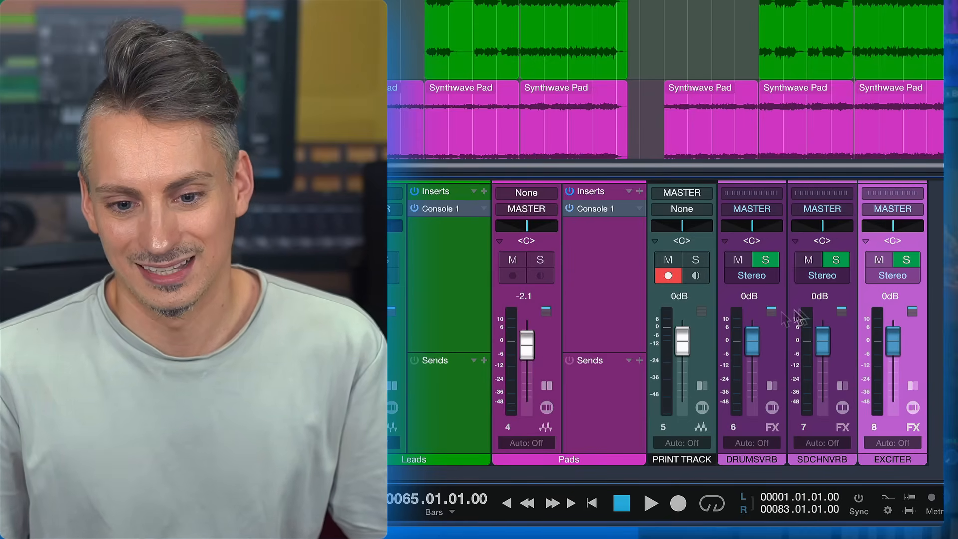